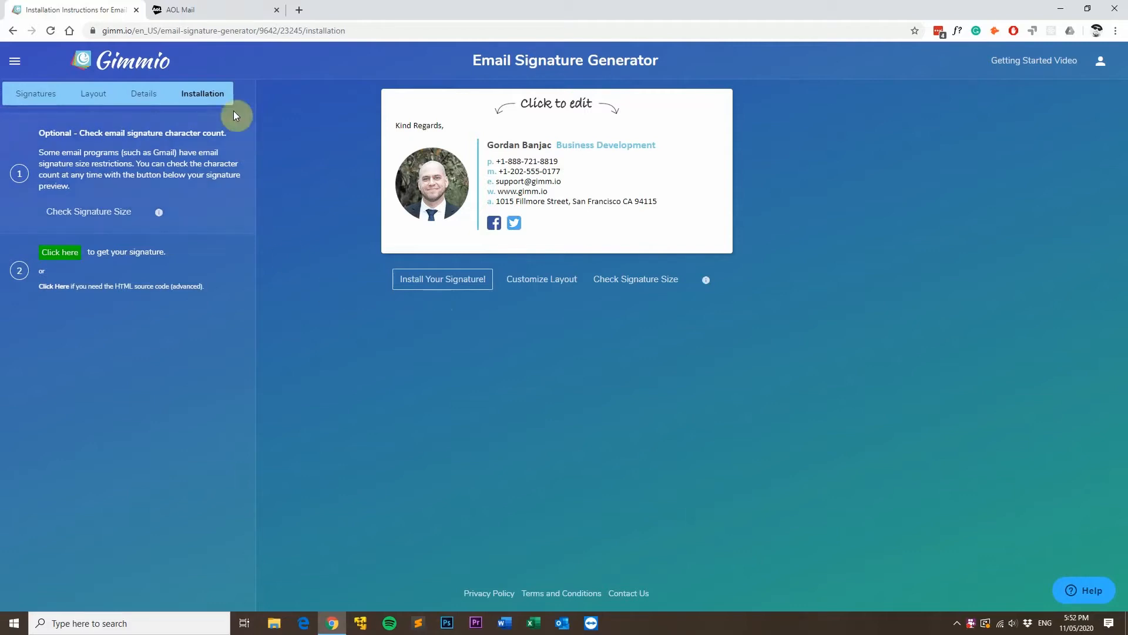
{"action": "mouse_move", "coordinate": [65, 260]}
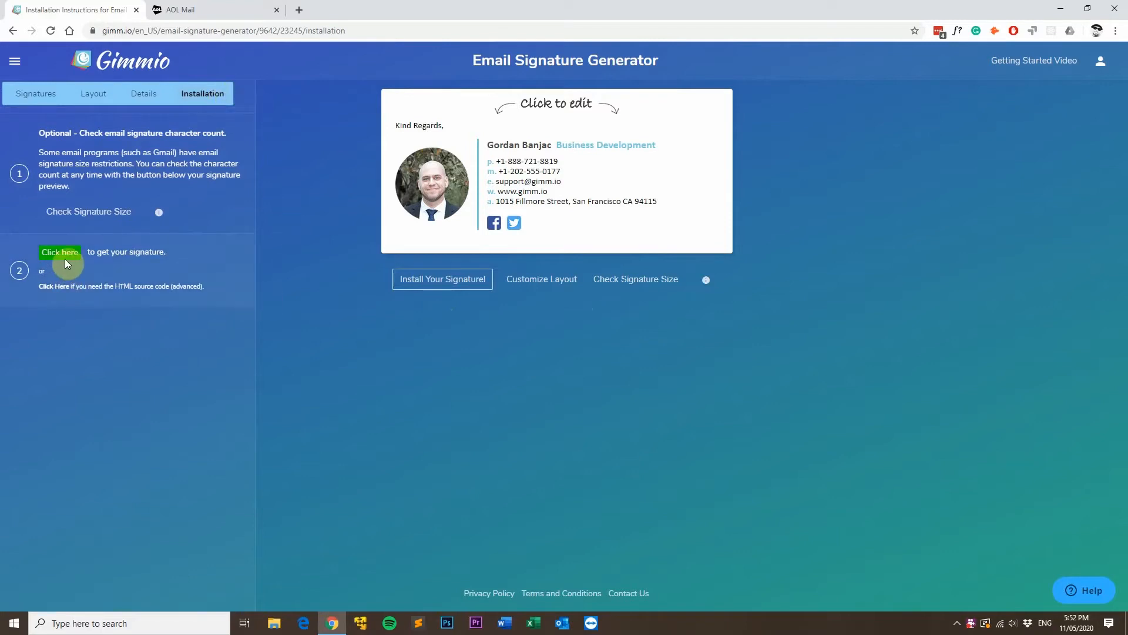
- Copy the Gimmio signature, then open AOL Mail's Mail Settings from Options
{"action": "left_click", "coordinate": [60, 252]}
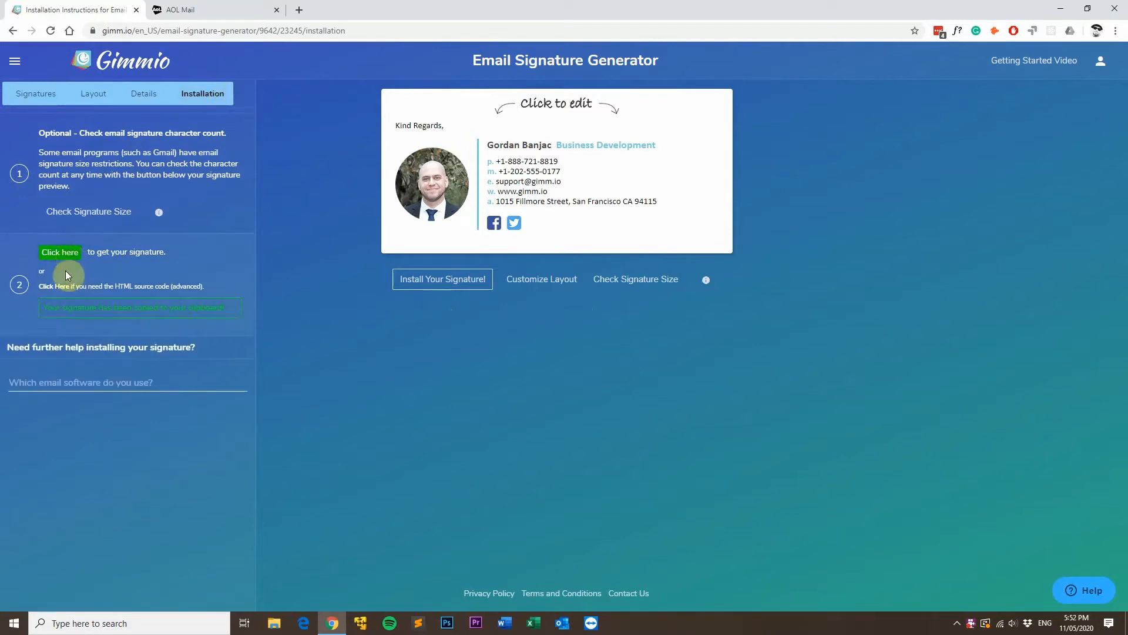
{"action": "mouse_move", "coordinate": [689, 318]}
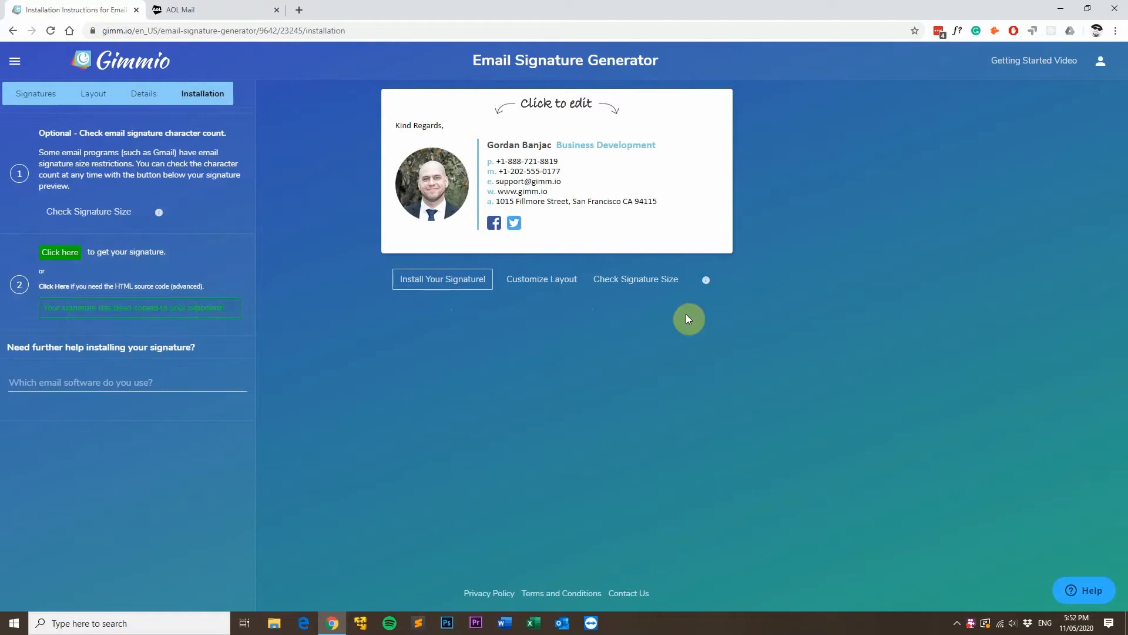
{"action": "mouse_move", "coordinate": [436, 312]}
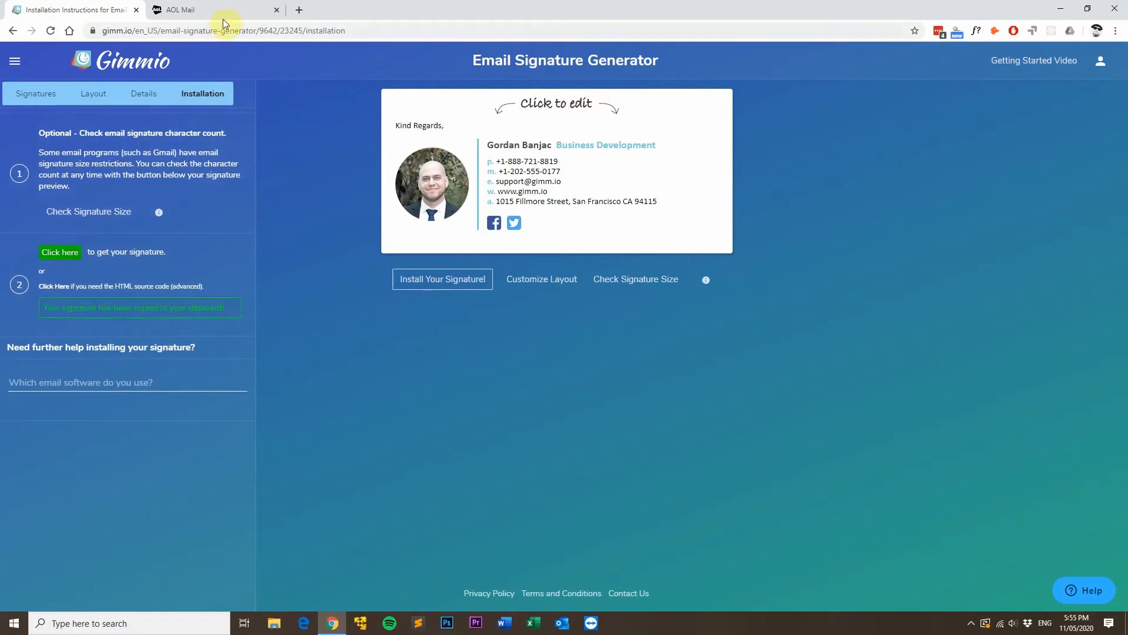
{"action": "left_click", "coordinate": [179, 9]}
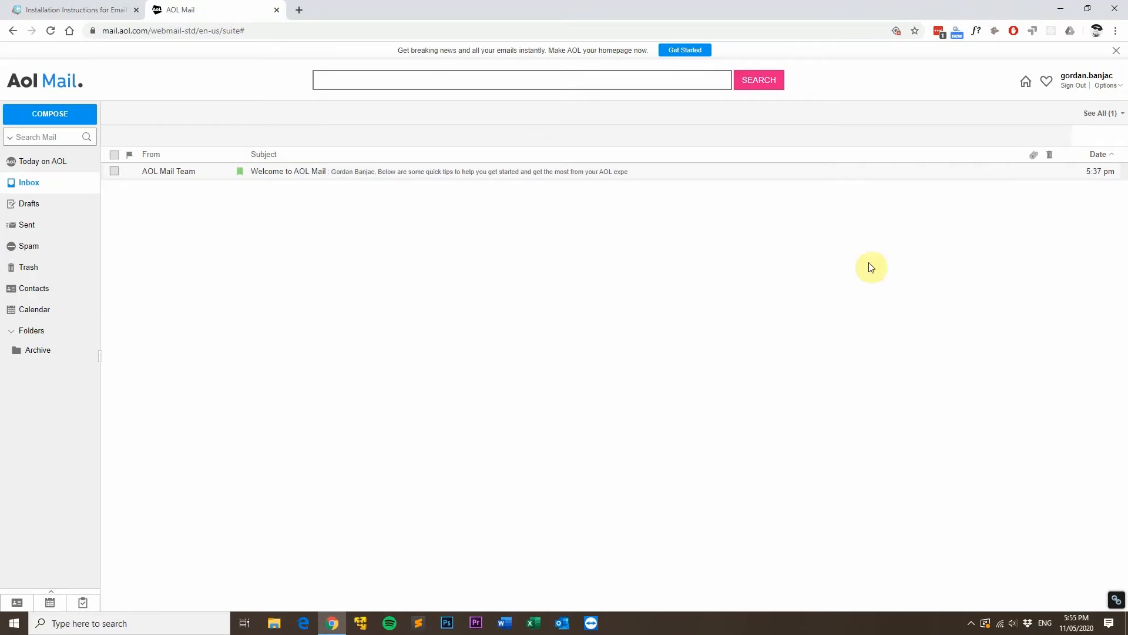
{"action": "left_click", "coordinate": [1107, 84]}
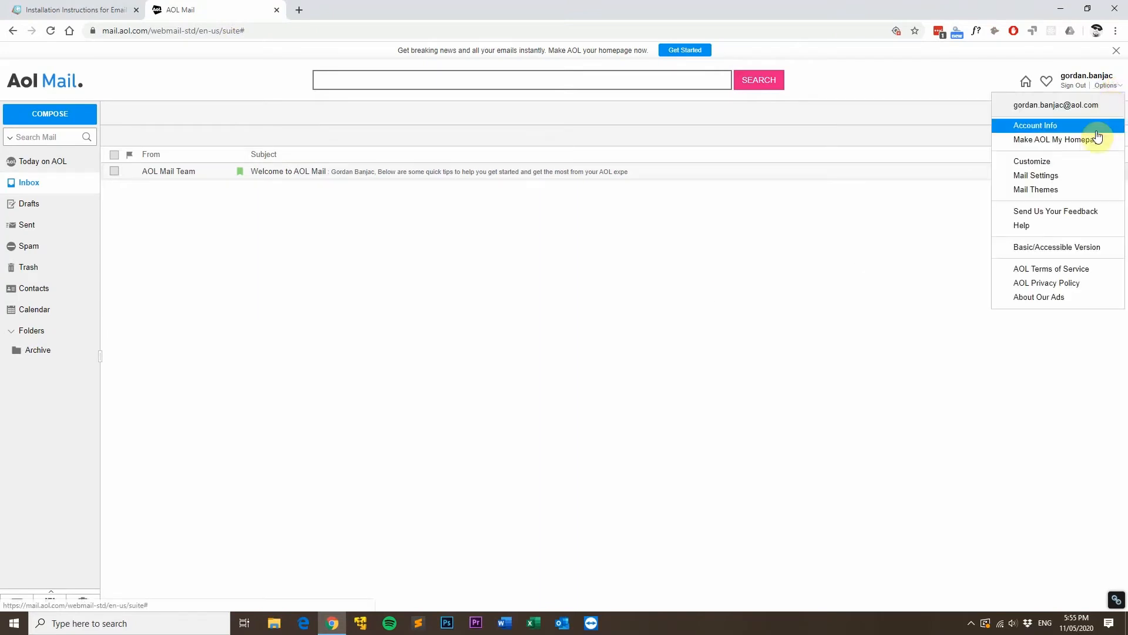
{"action": "left_click", "coordinate": [1036, 176]}
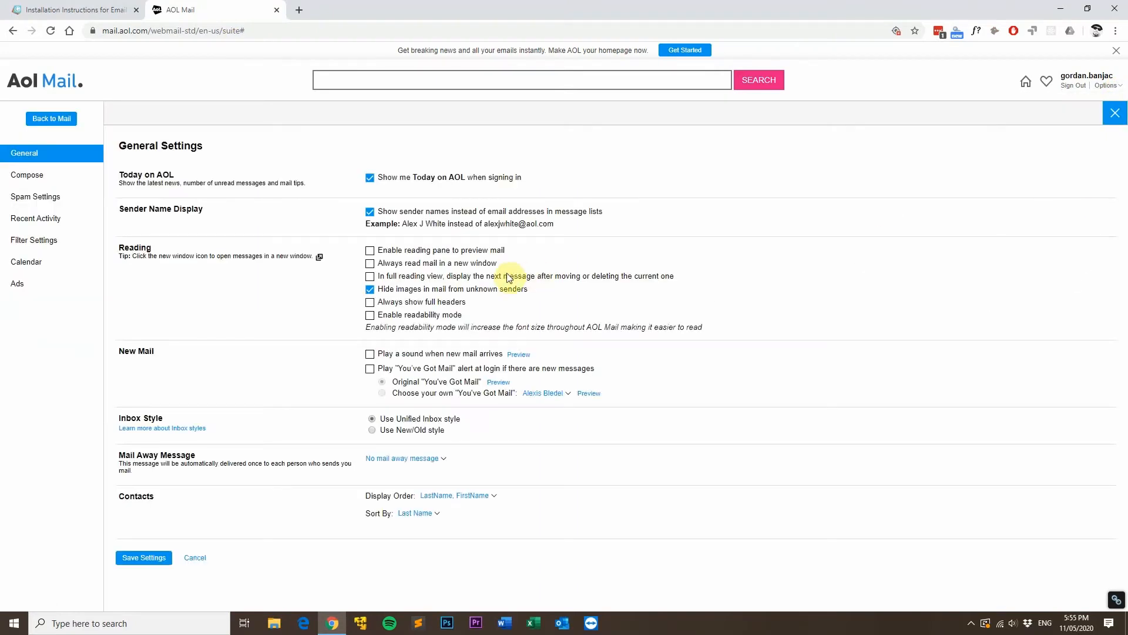
- Show the Compose settings, with rich text enabled and no signature
{"action": "left_click", "coordinate": [26, 174]}
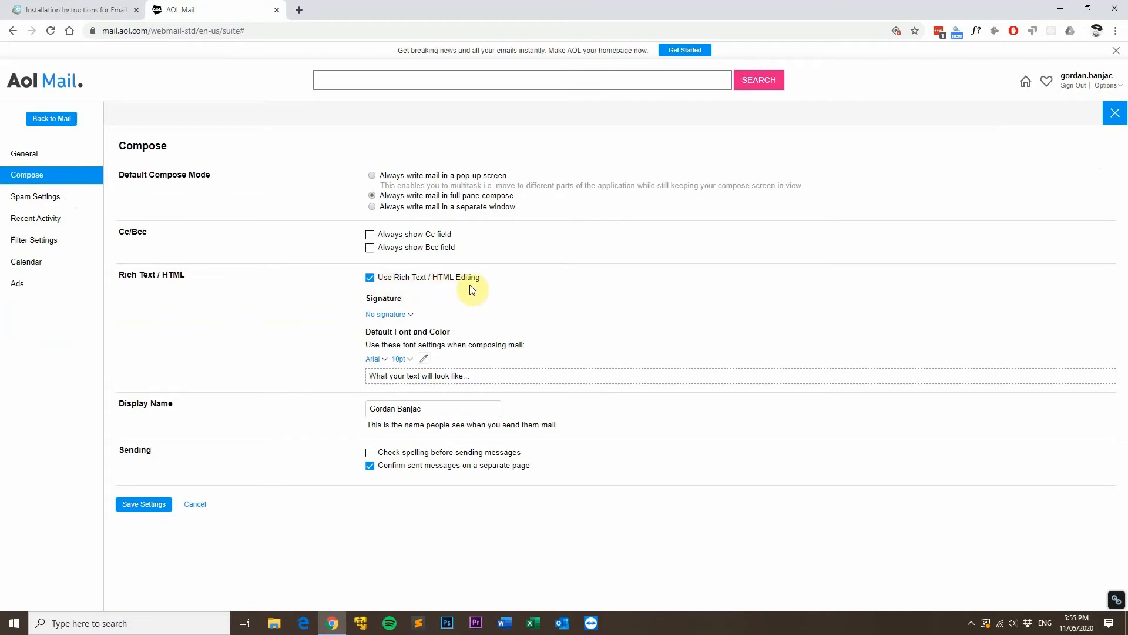
{"action": "mouse_move", "coordinate": [385, 298]}
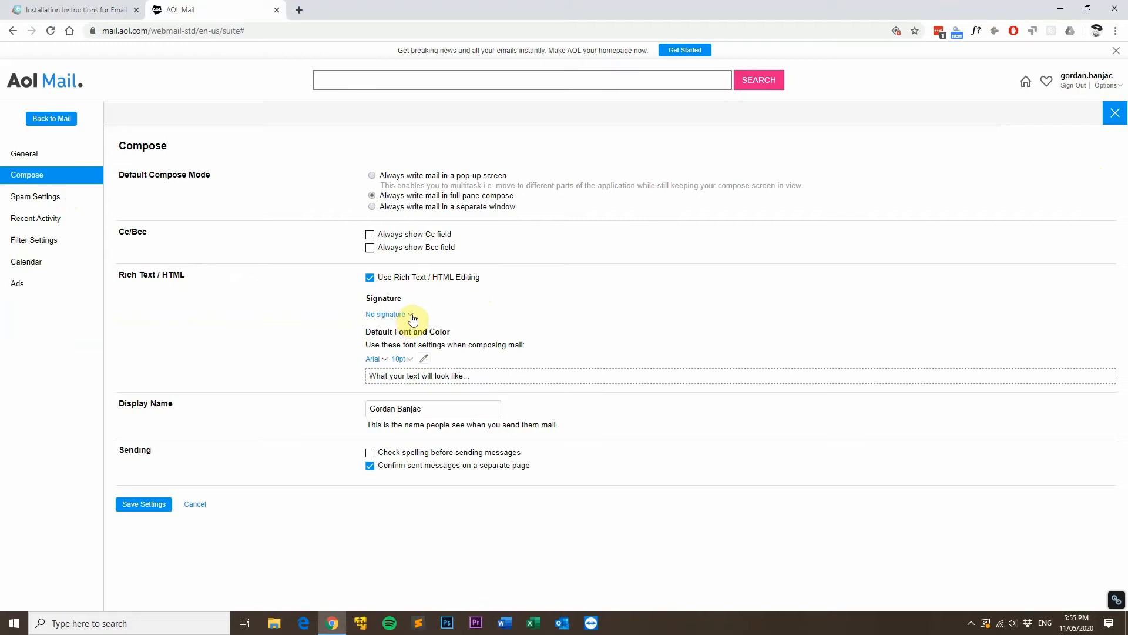
- Switch Signature to 'Use signature' with the pasted Gimmio design and save settings
{"action": "left_click", "coordinate": [387, 314]}
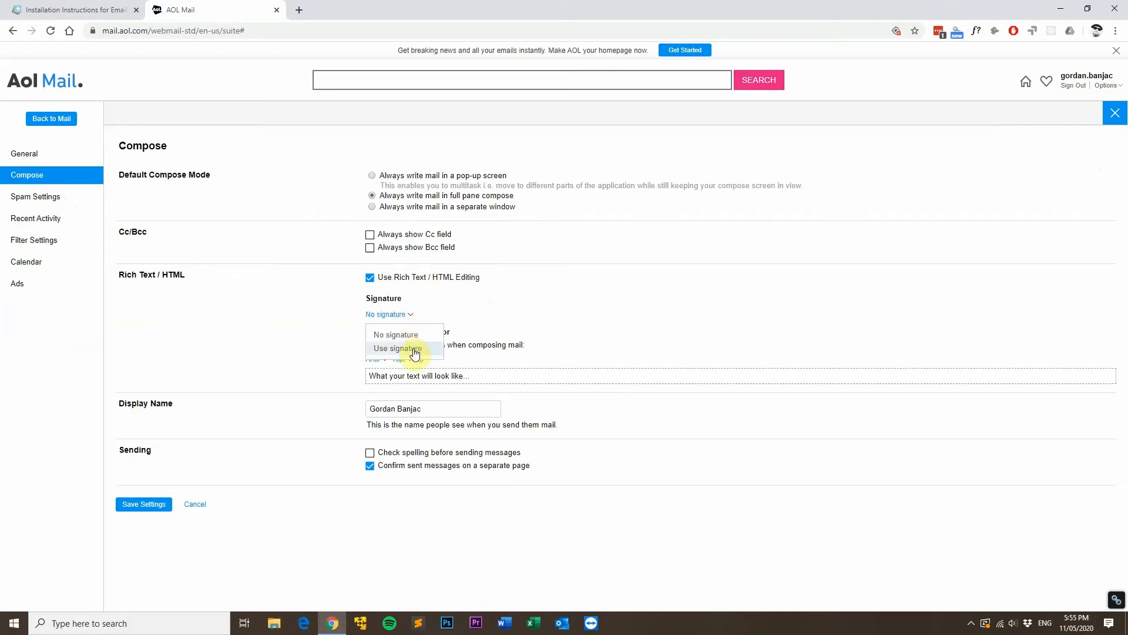
{"action": "left_click", "coordinate": [397, 348]}
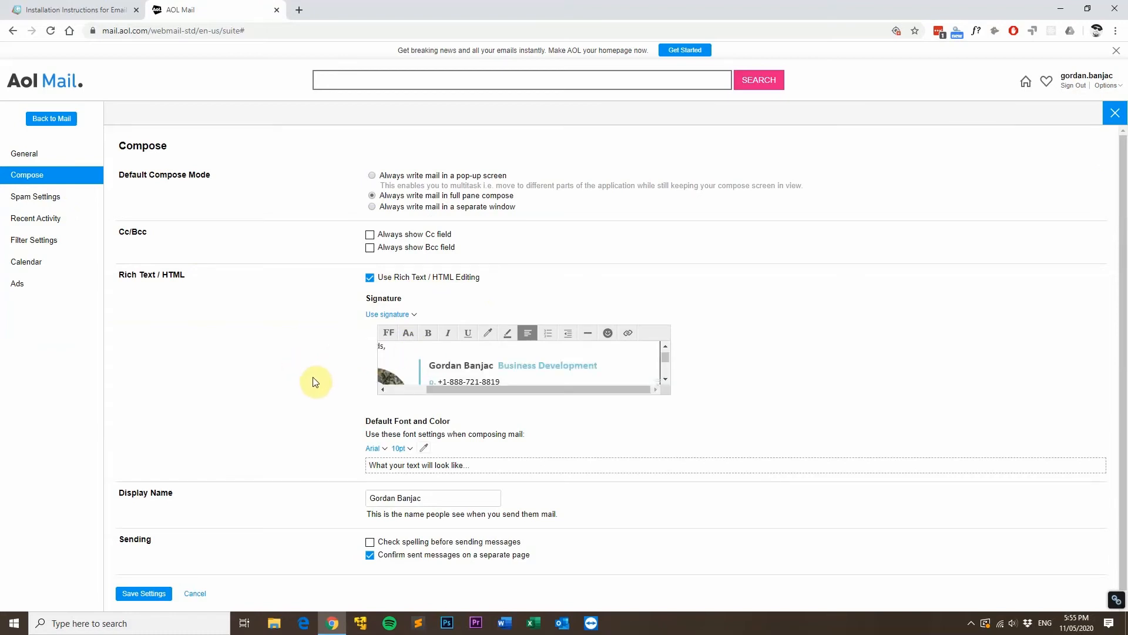
{"action": "mouse_move", "coordinate": [439, 398]}
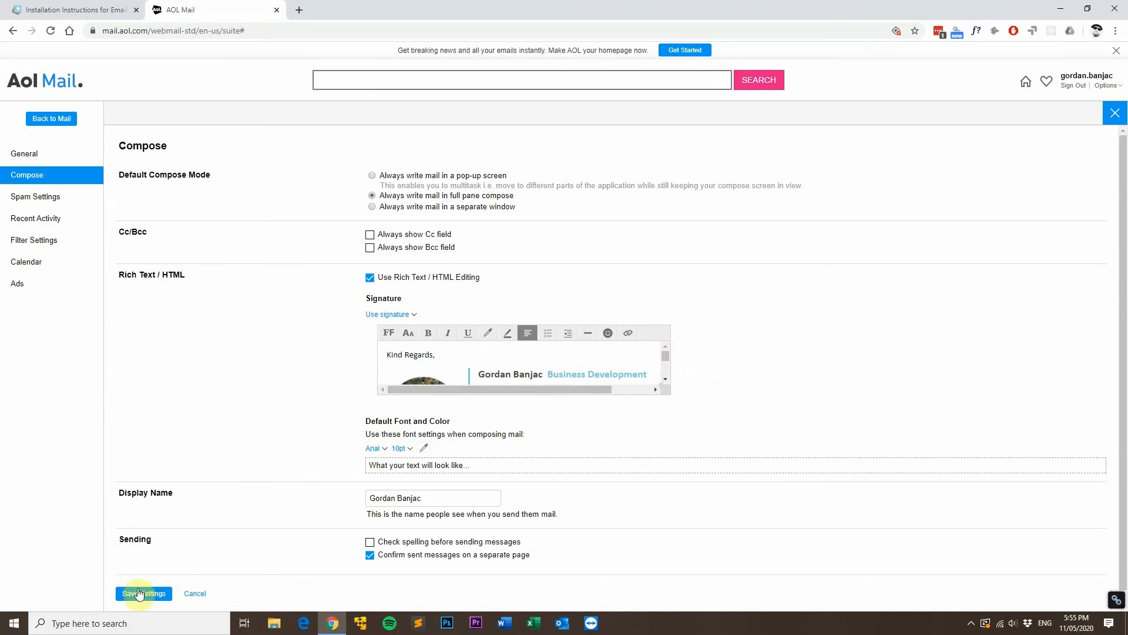
{"action": "left_click", "coordinate": [143, 593]}
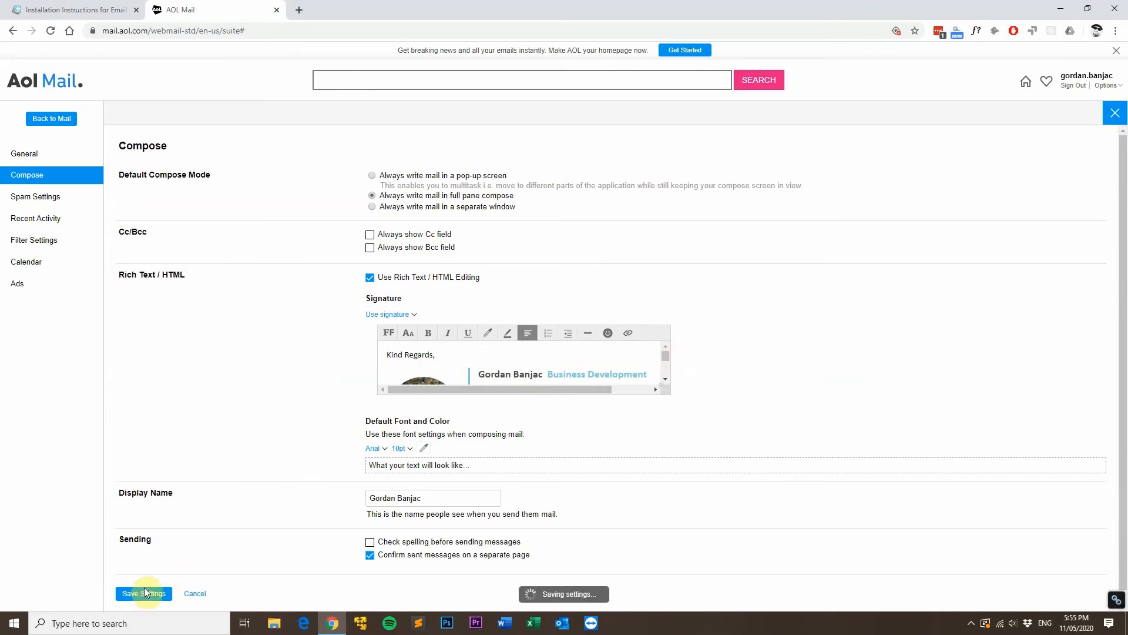
{"action": "left_click", "coordinate": [143, 593]}
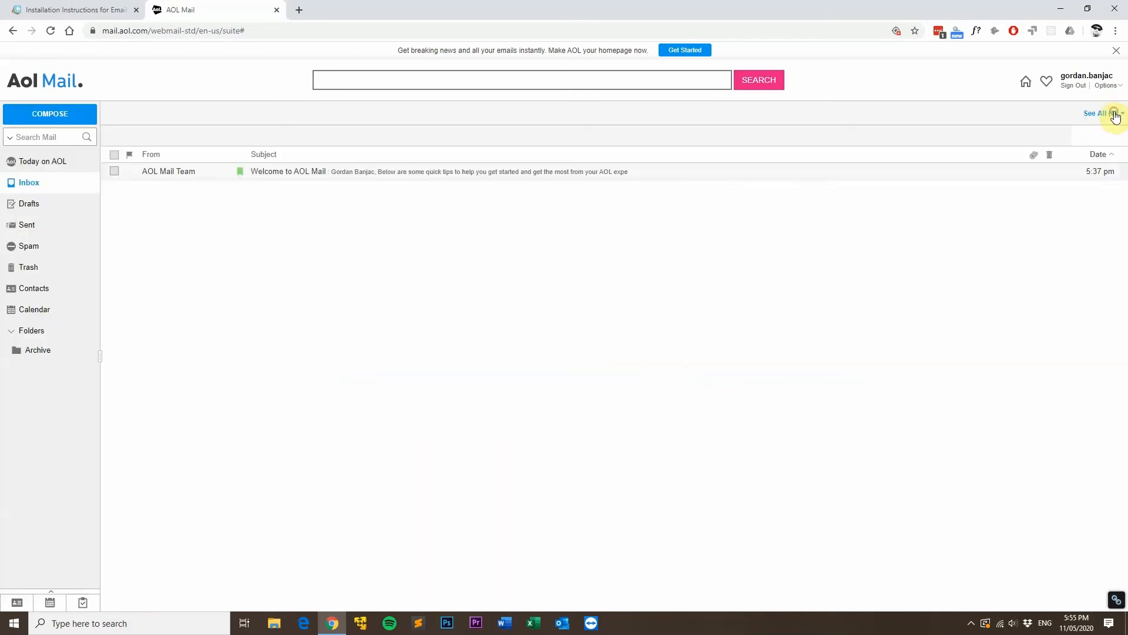
- Start a new message and confirm the Gimmio signature appears in its body
{"action": "left_click", "coordinate": [1093, 113]}
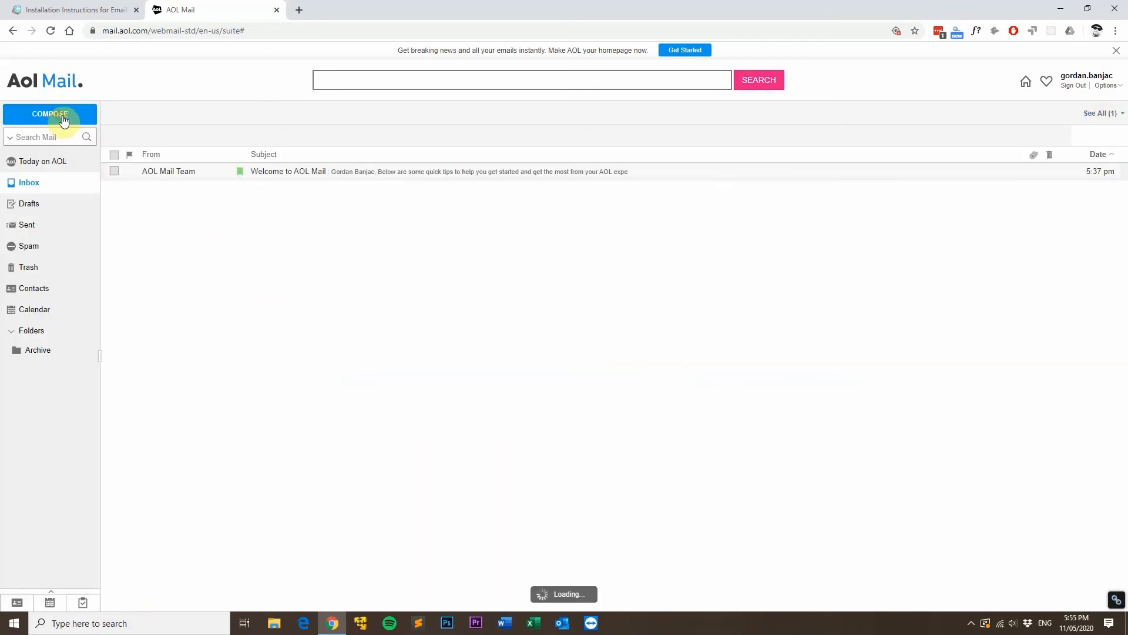
{"action": "left_click", "coordinate": [48, 114]}
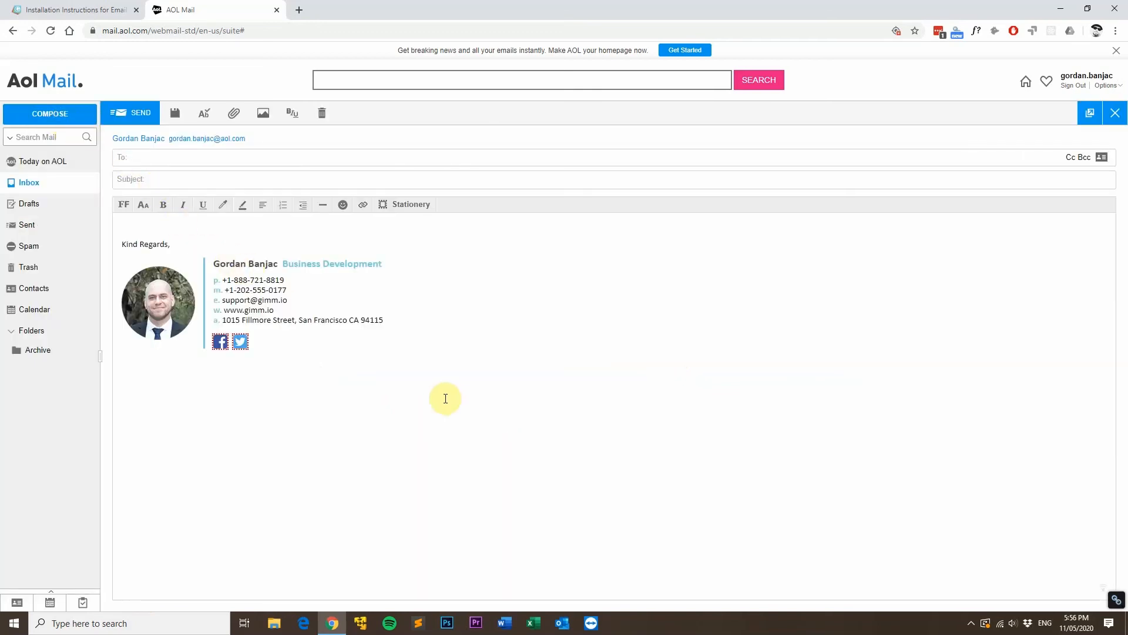
{"action": "mouse_move", "coordinate": [406, 412]}
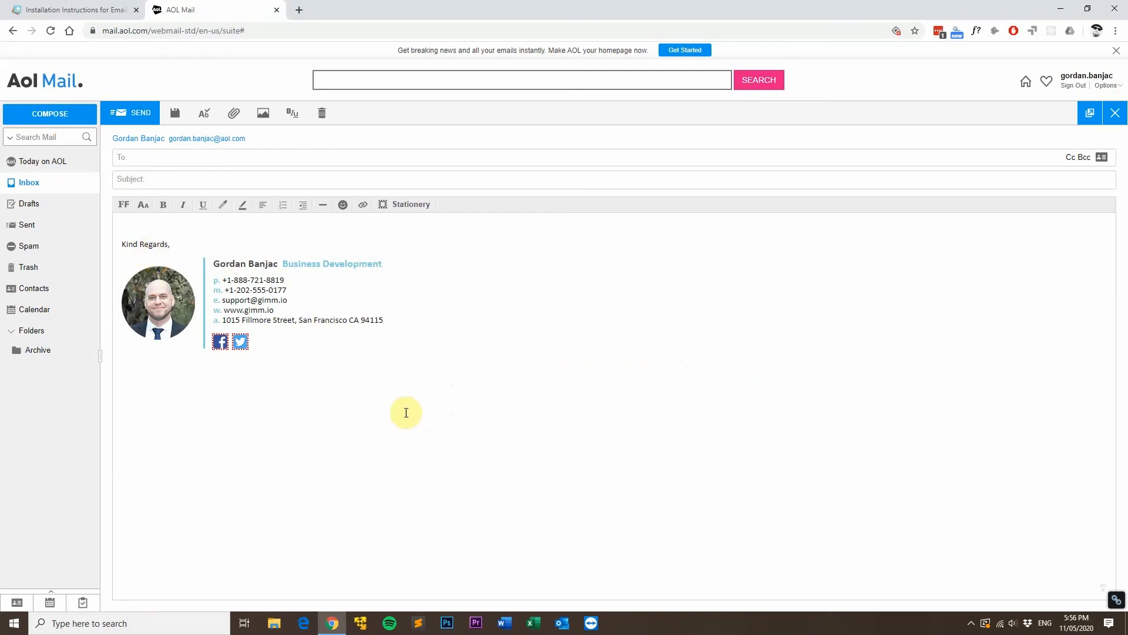